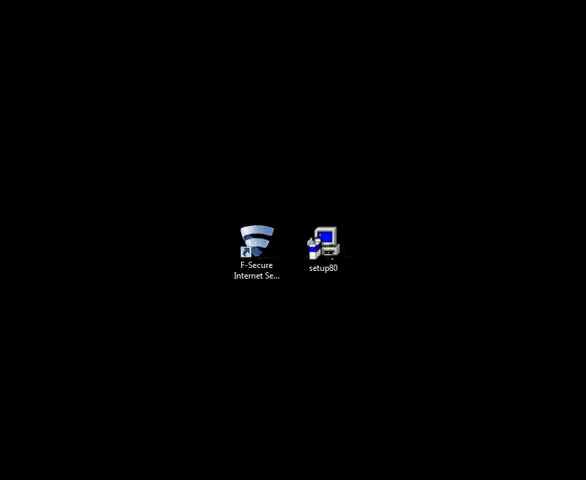
Step: Launch F-Secure from the desktop and enter the parent password to reach Settings
double_click(252, 240)
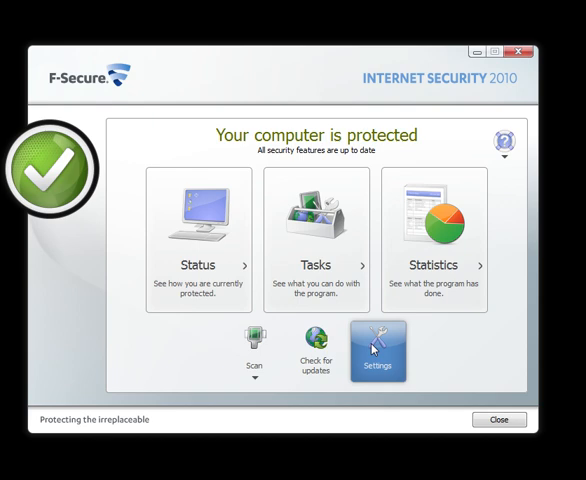
left_click(376, 352)
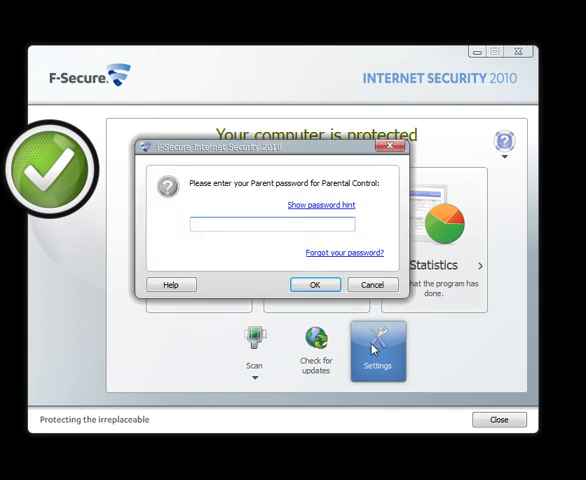
type("•")
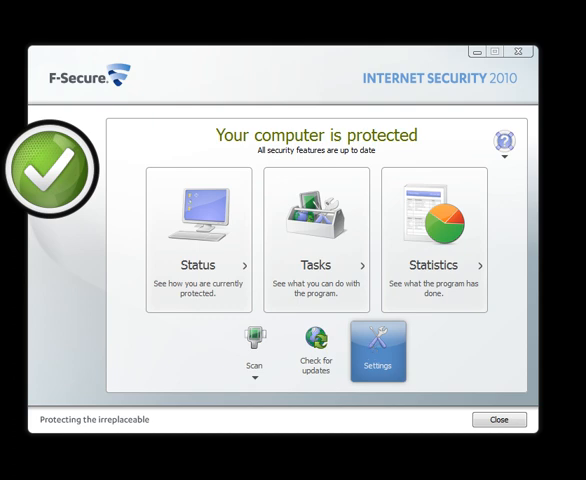
Step: Set 'When virus or spyware is found' to 'Always ask me' in the scanning settings
left_click(376, 352)
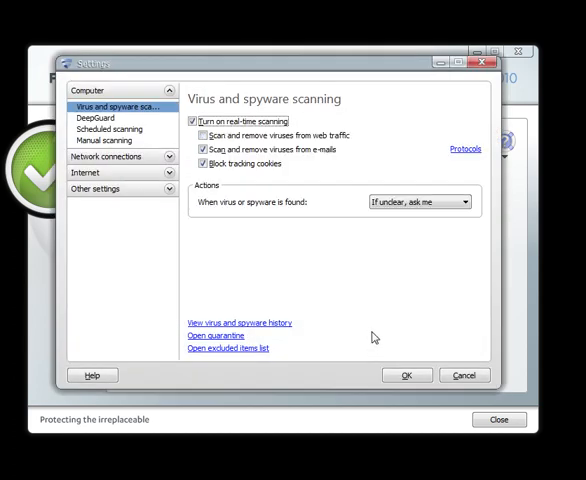
mouse_move(212, 216)
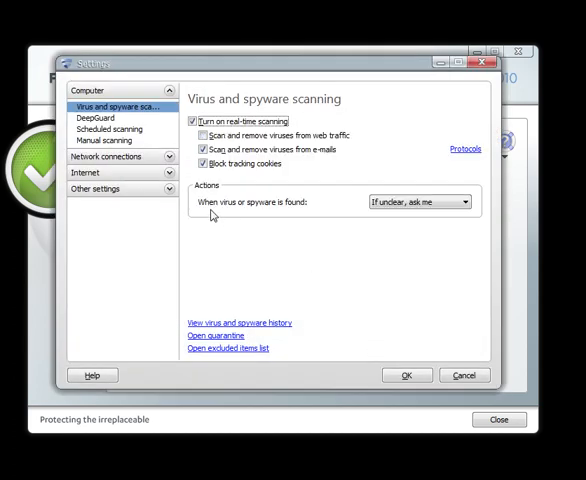
mouse_move(282, 216)
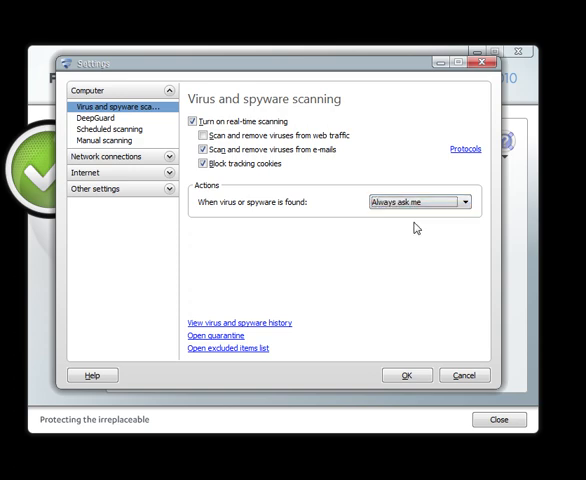
mouse_move(216, 344)
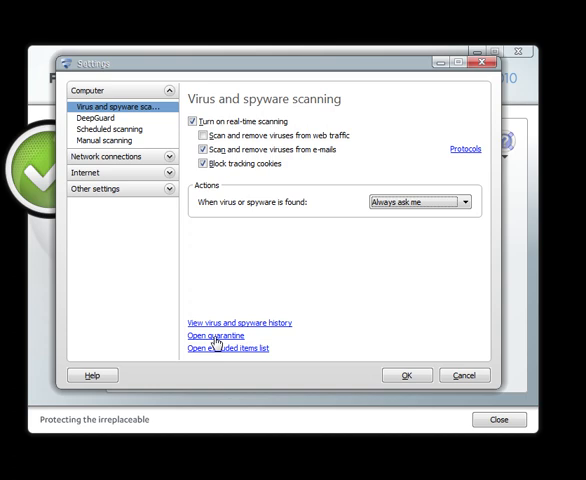
Step: Review the quarantine categories, including quarantined spyware, then close it
left_click(216, 336)
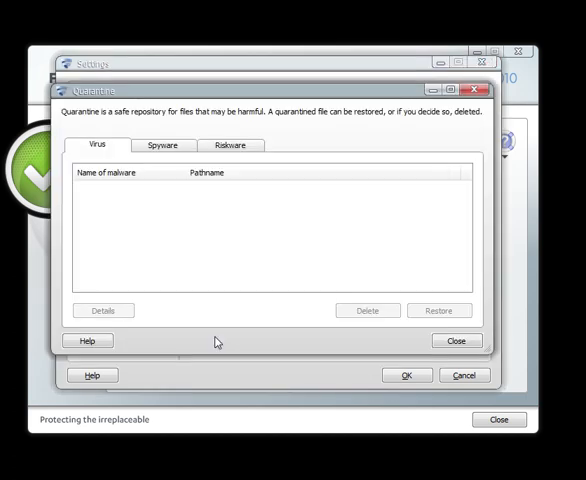
left_click(162, 144)
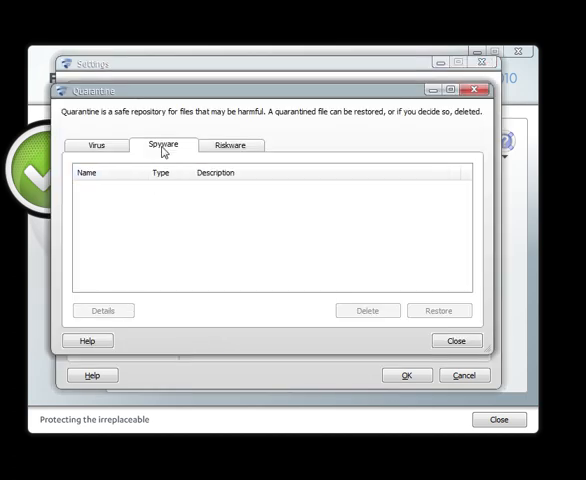
left_click(96, 144)
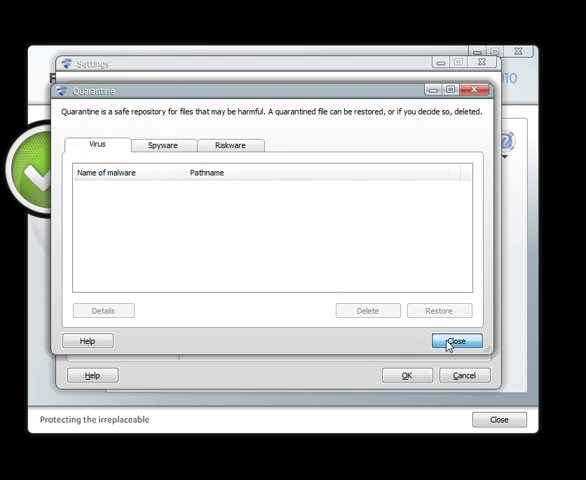
left_click(456, 340)
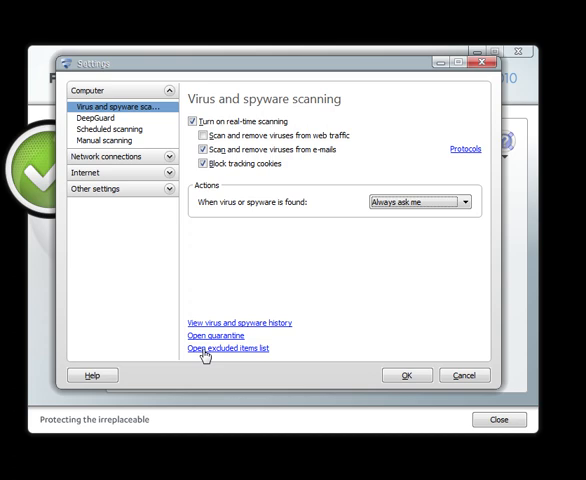
Step: Review the excluded items list and its file types, then save the settings with OK
left_click(228, 348)
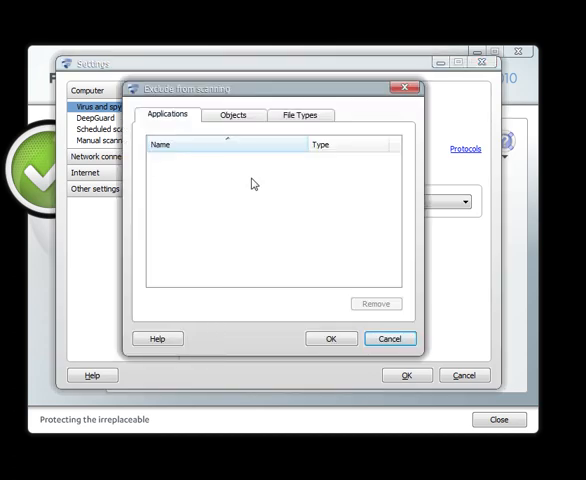
mouse_move(252, 128)
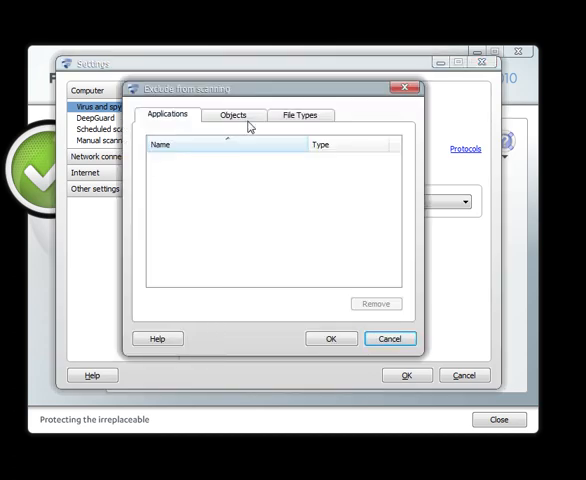
left_click(300, 114)
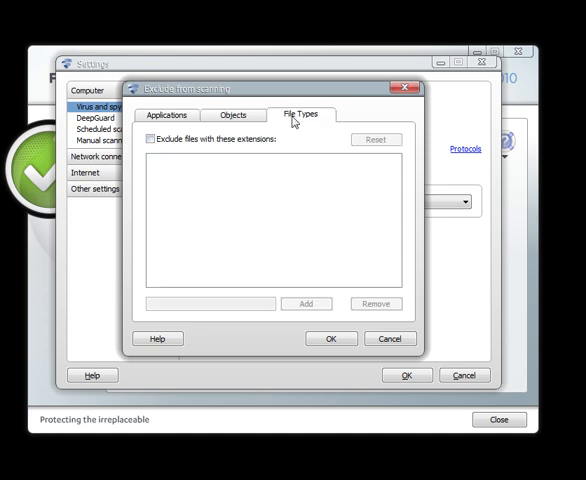
mouse_move(316, 338)
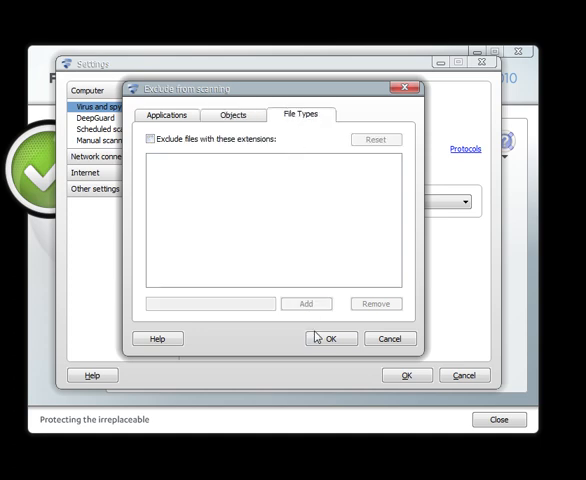
left_click(328, 338)
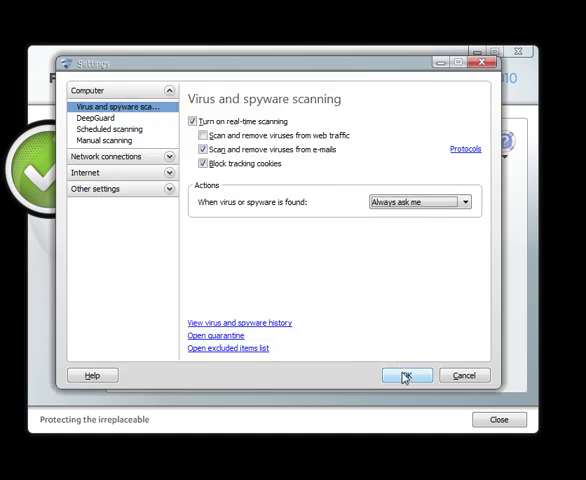
left_click(404, 376)
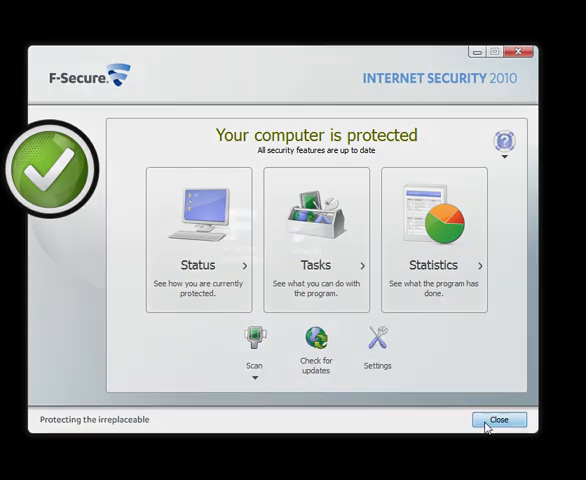
Step: Close the main window and unload F-Secure, allowing all network traffic
left_click(500, 420)
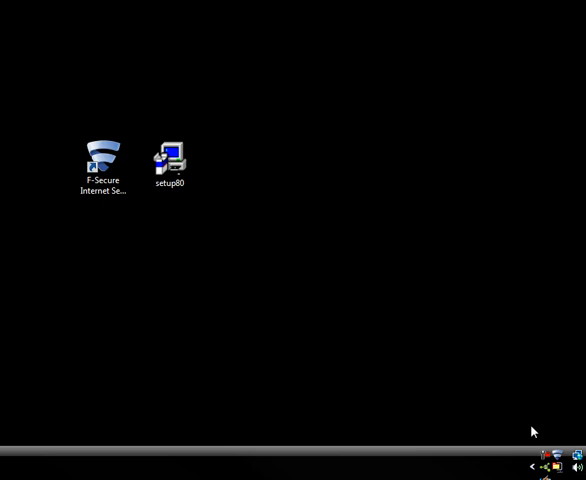
mouse_move(560, 460)
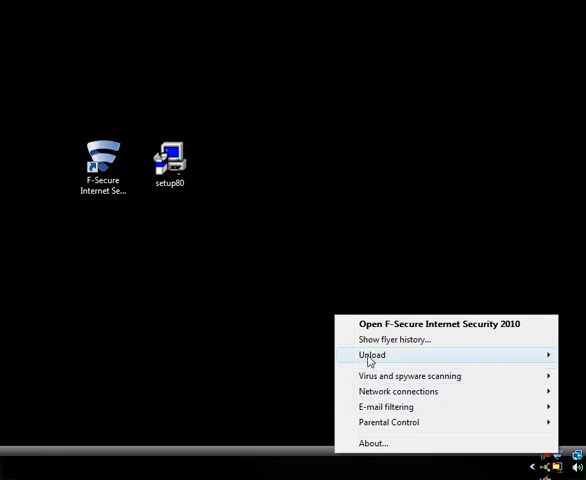
mouse_move(372, 356)
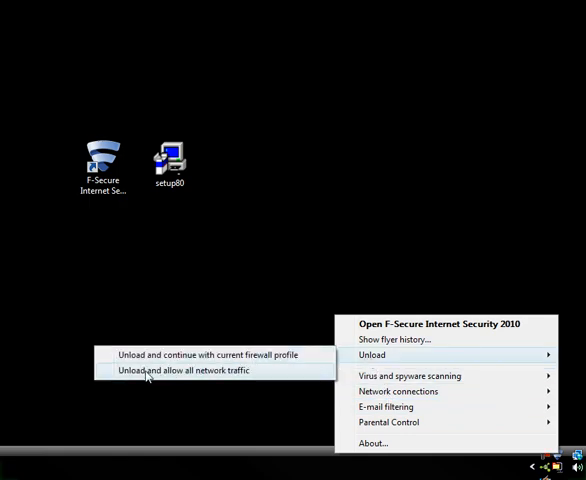
left_click(388, 420)
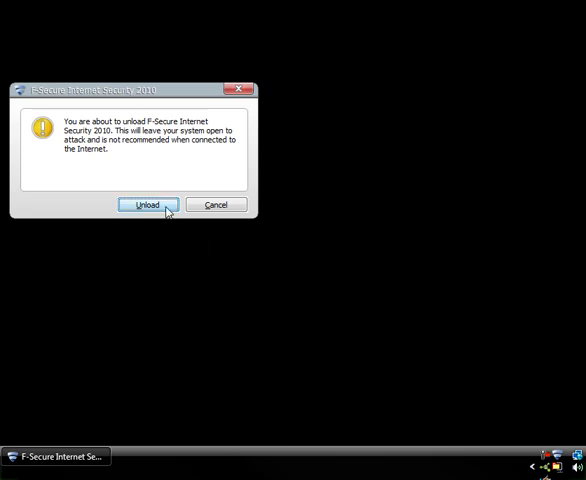
left_click(146, 204)
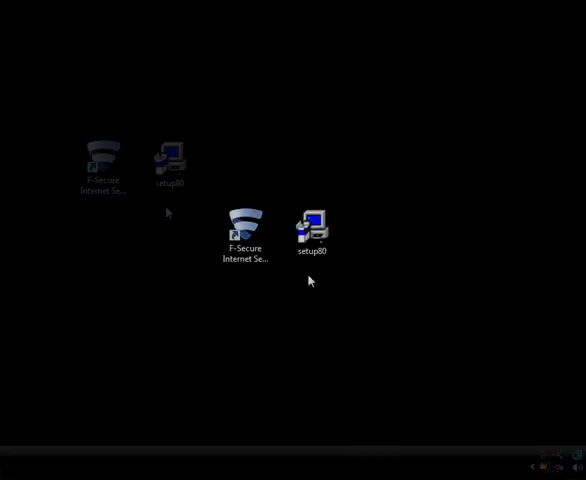
Step: Launch the setup80 PC Tattletale installer from the desktop
double_click(312, 224)
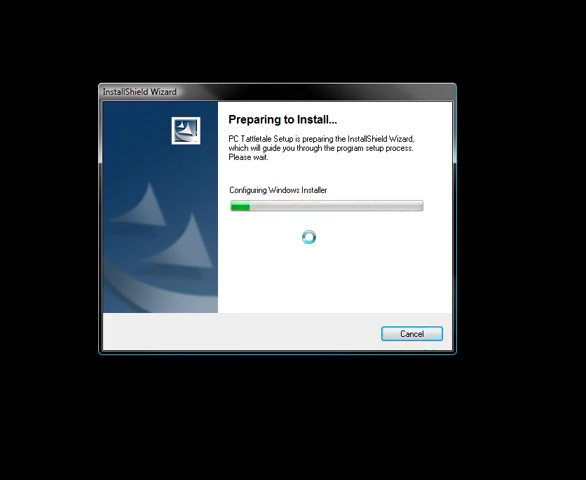
mouse_move(312, 244)
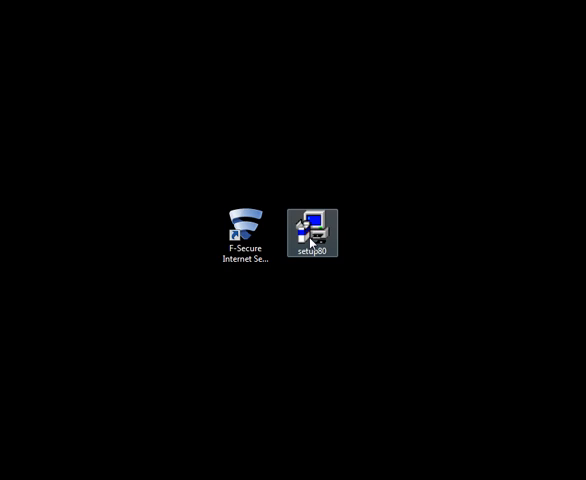
double_click(312, 232)
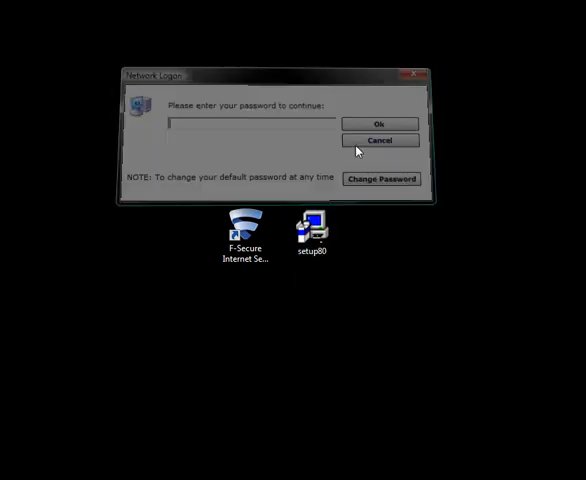
left_click(380, 140)
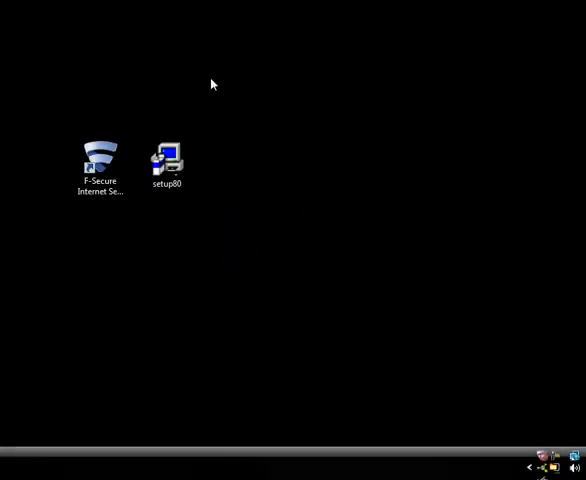
mouse_move(476, 366)
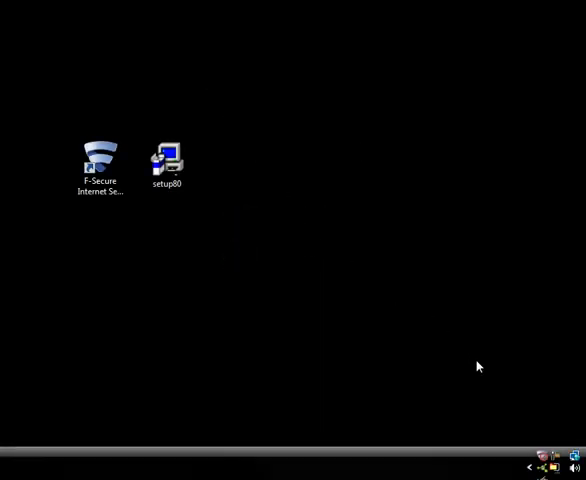
mouse_move(544, 460)
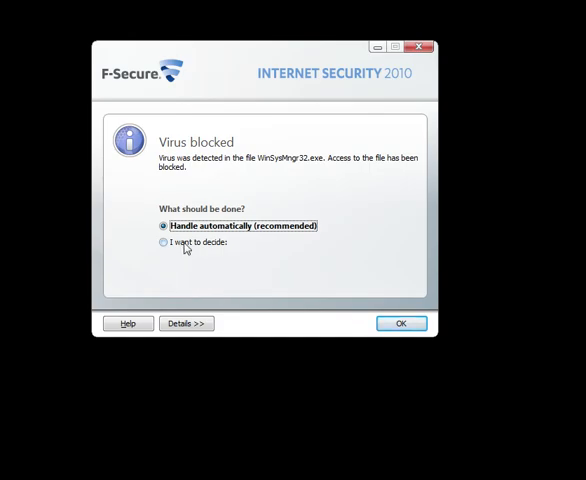
Step: Choose 'I want to decide' with 'Only block the file' and accept the malware-left-in-place warning
left_click(162, 242)
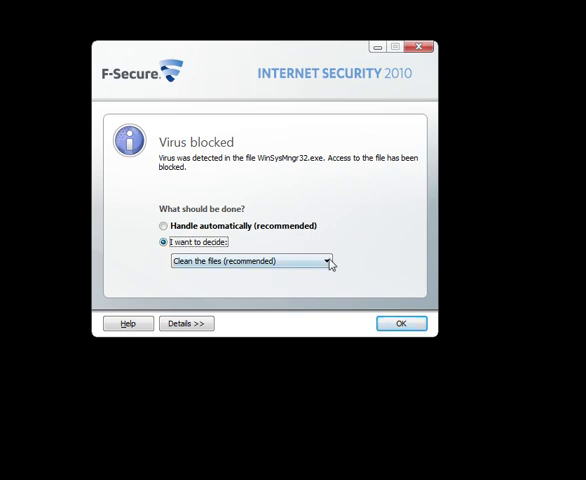
left_click(328, 260)
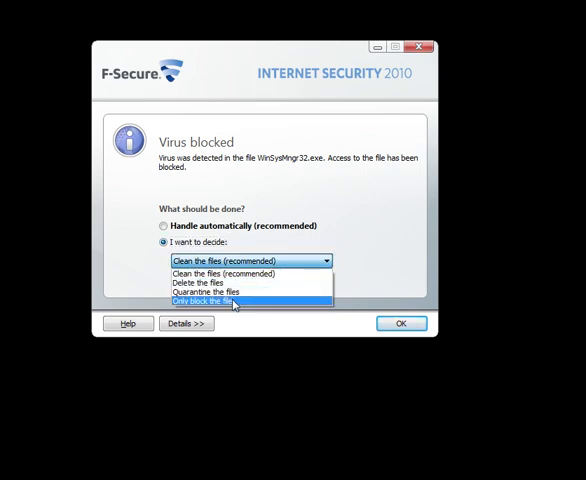
left_click(204, 302)
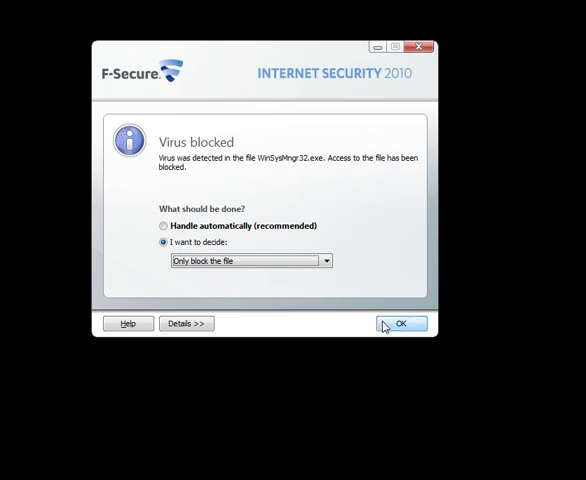
left_click(402, 324)
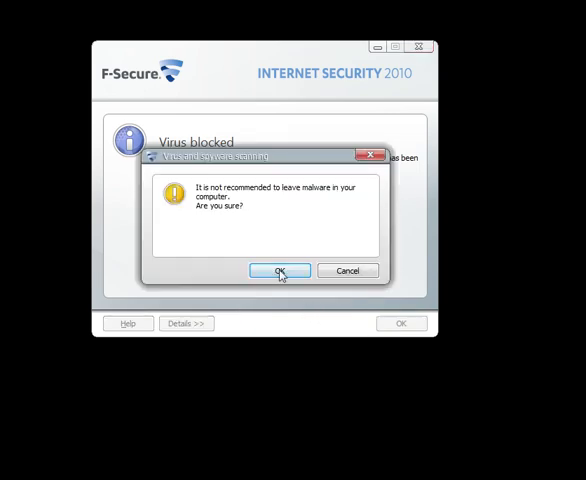
left_click(280, 272)
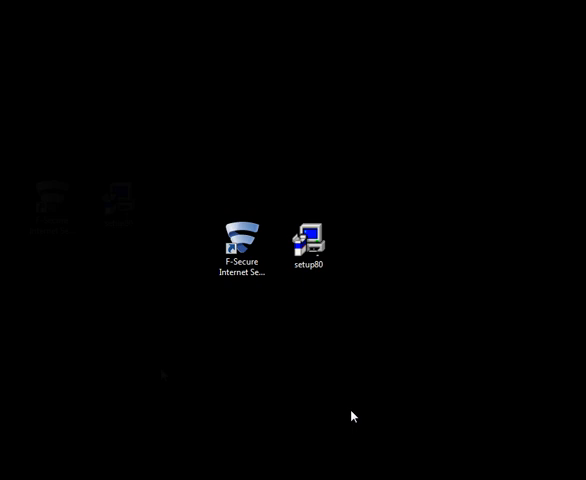
Step: Relaunch F-Secure and submit the parent password to reopen Settings
double_click(242, 240)
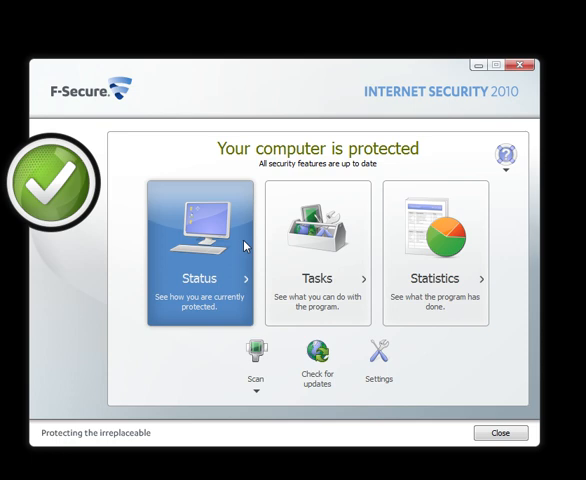
mouse_move(380, 360)
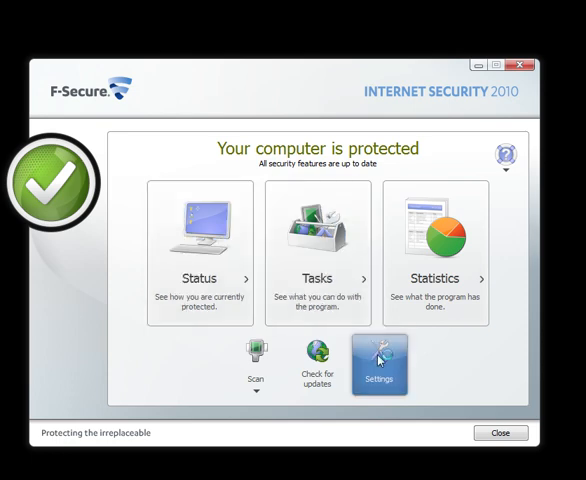
left_click(380, 362)
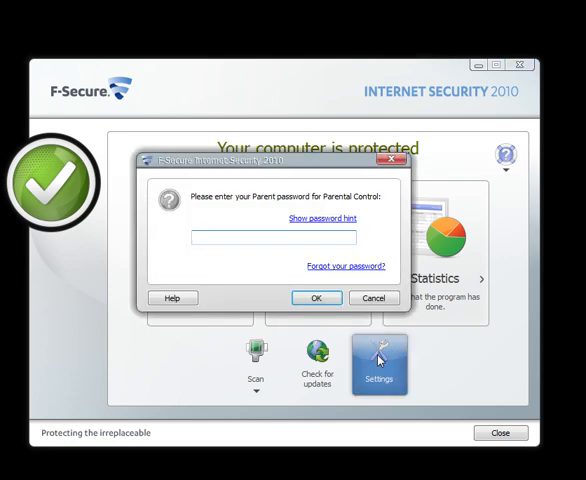
type("•••")
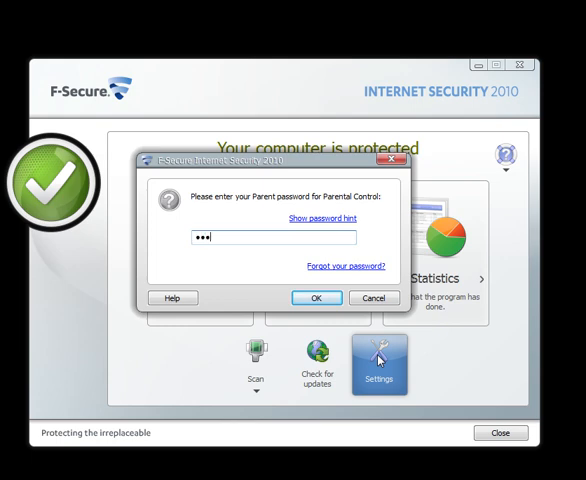
left_click(316, 296)
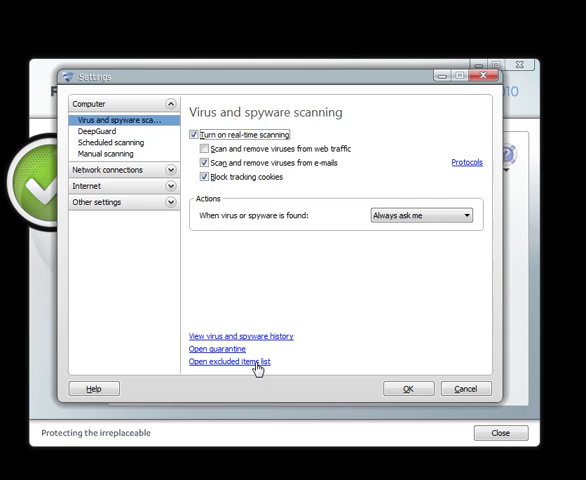
Step: Show the excluded items list on its Objects tab
left_click(228, 364)
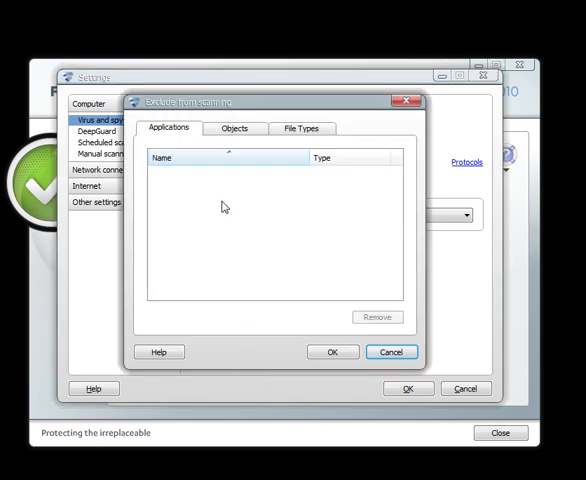
left_click(234, 128)
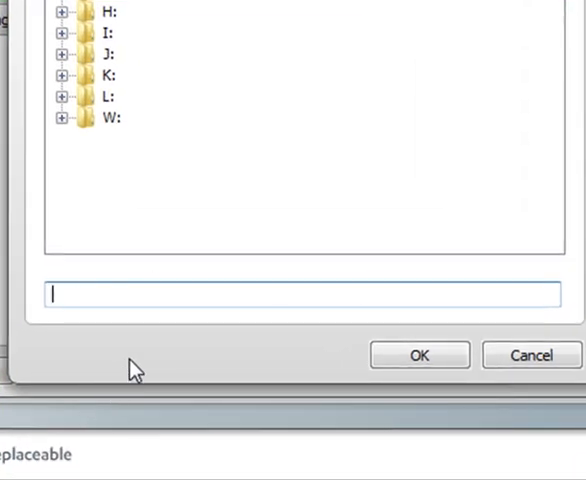
Step: Enter c:\windows\system32\explorer32\ as an excluded object path
type("c:\\")
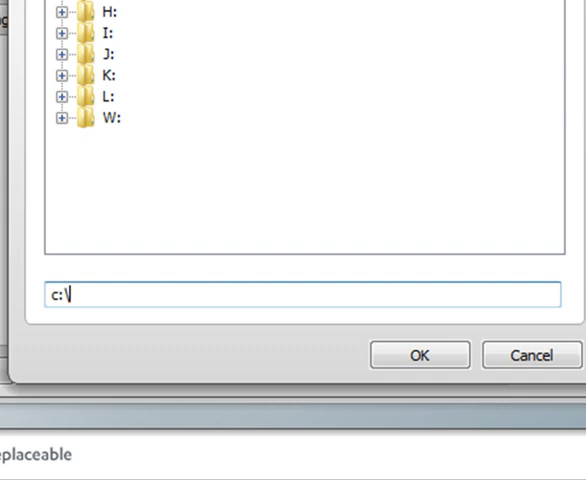
type("windows")
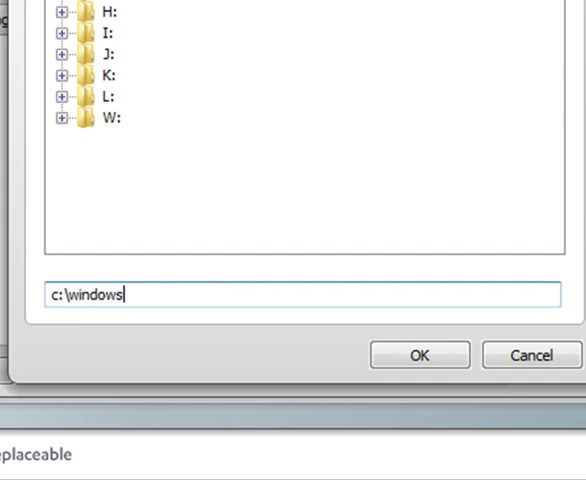
type("\\system32\\")
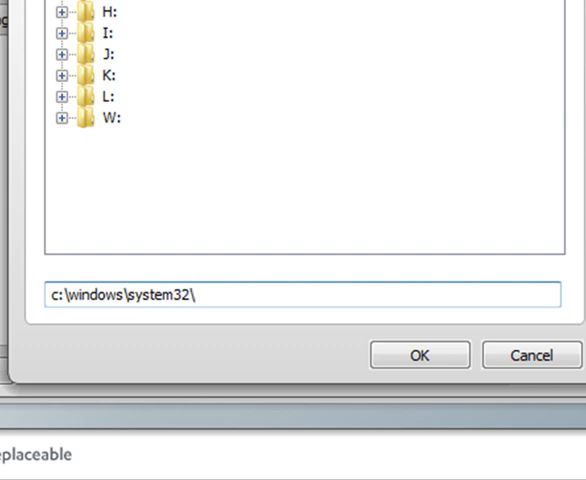
type("explorer3")
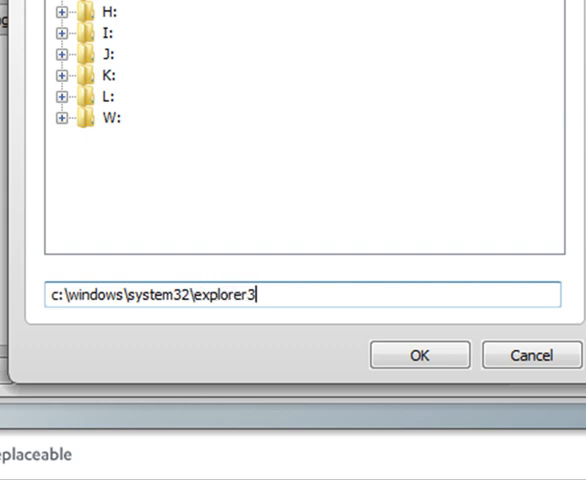
type("2\\")
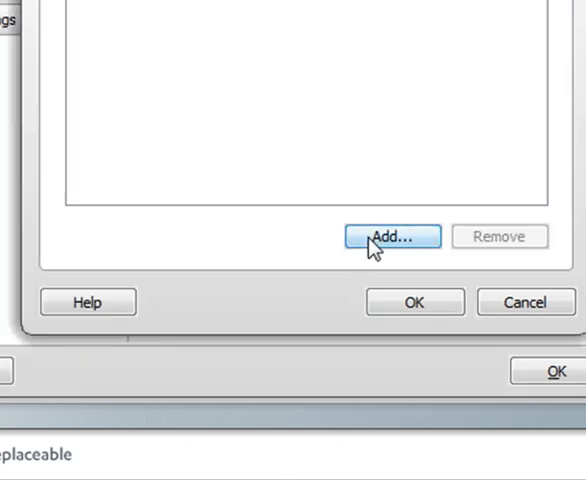
Step: Add c:\windows\system32\pctt.exe as another excluded object and confirm
left_click(392, 236)
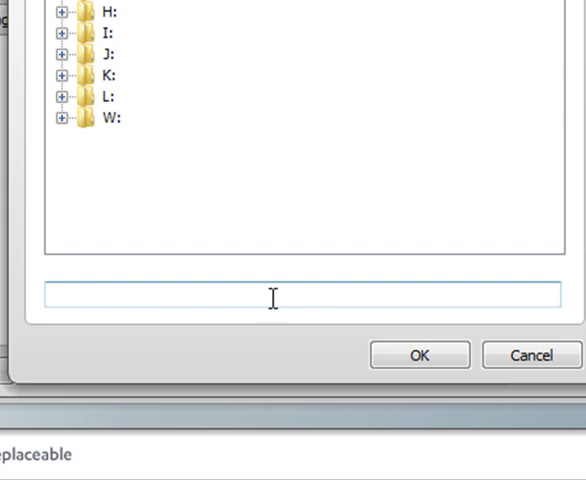
type("c:\\windows")
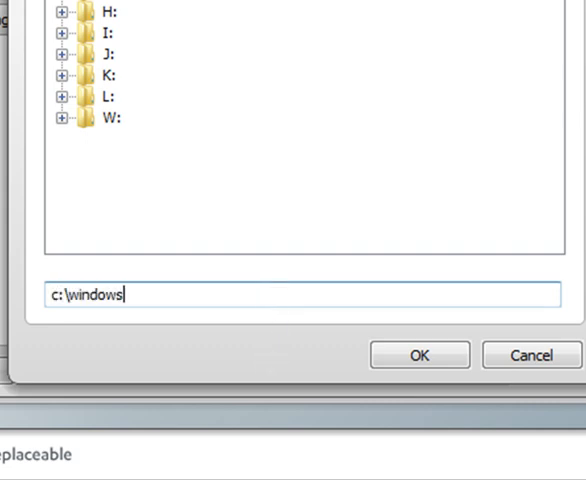
type("\\syst")
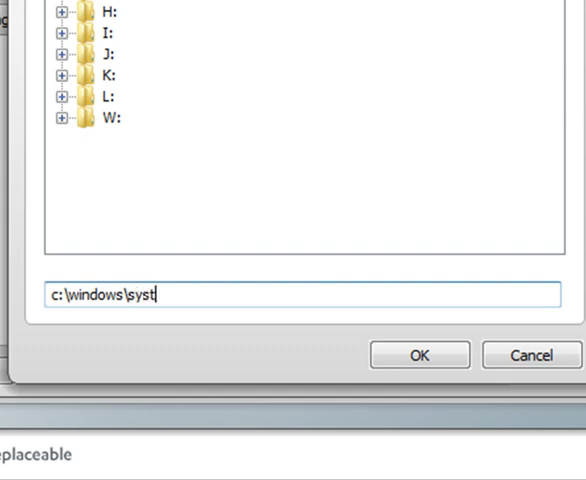
type("em32\\")
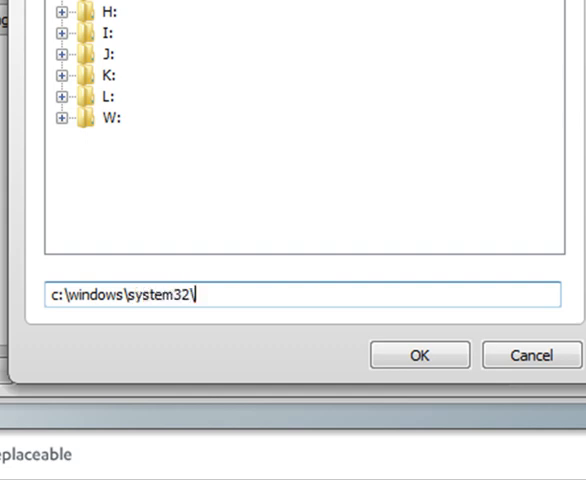
type("pctt.exe")
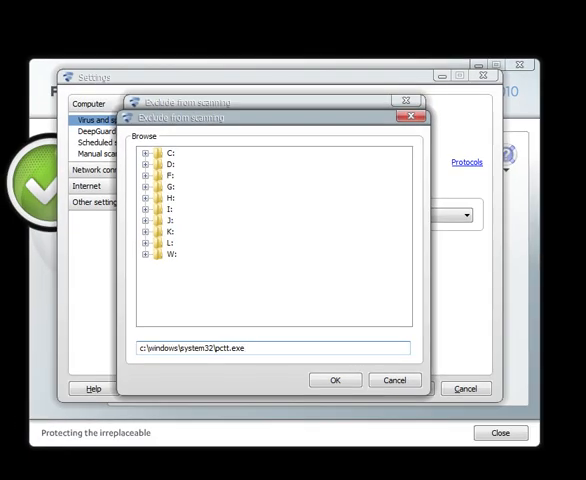
left_click(336, 380)
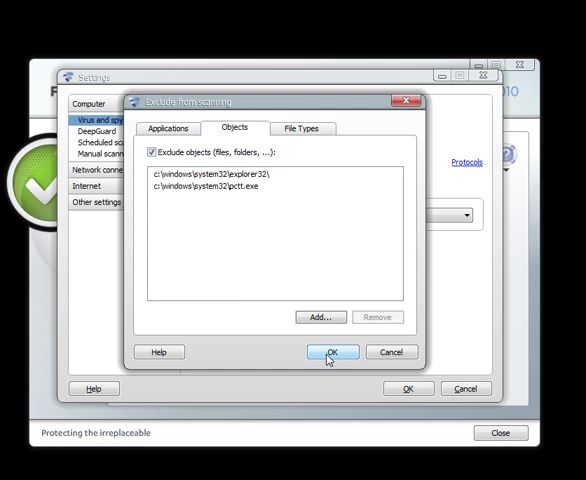
Step: Confirm the Excluded objects list and scanning settings, then close F-Secure to return to the desktop
left_click(336, 352)
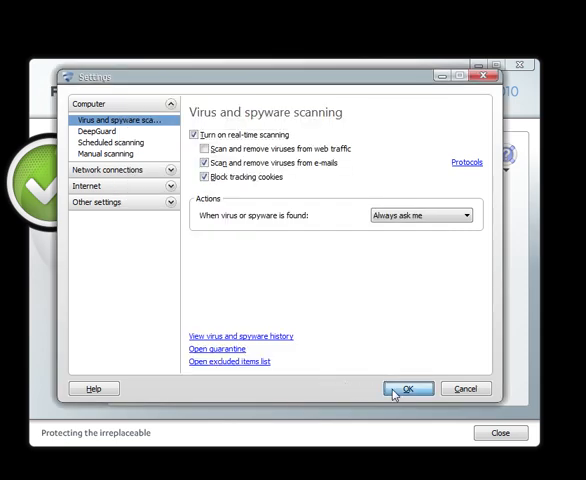
left_click(408, 388)
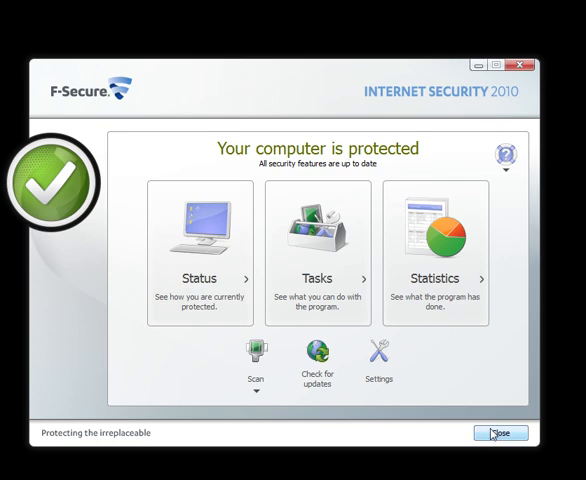
left_click(498, 432)
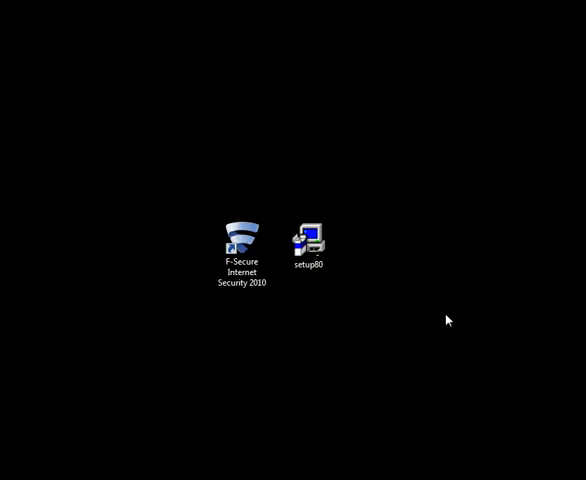